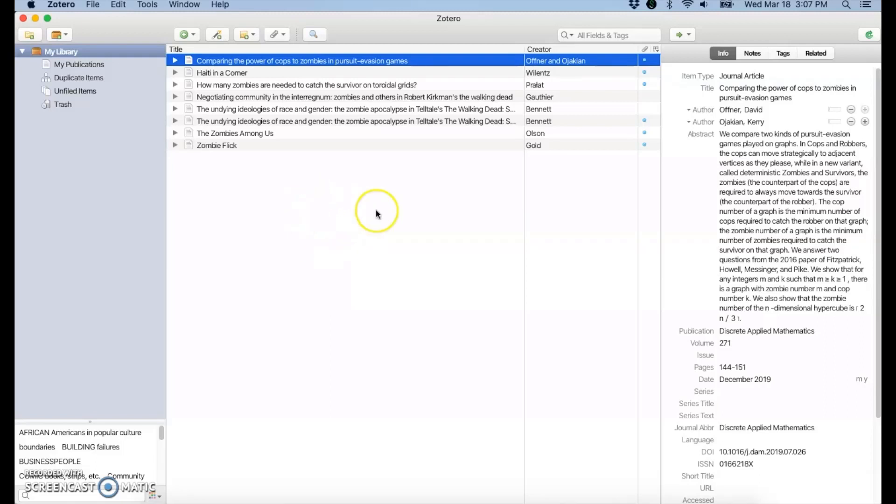
{"action": "mouse_move", "coordinate": [328, 202]}
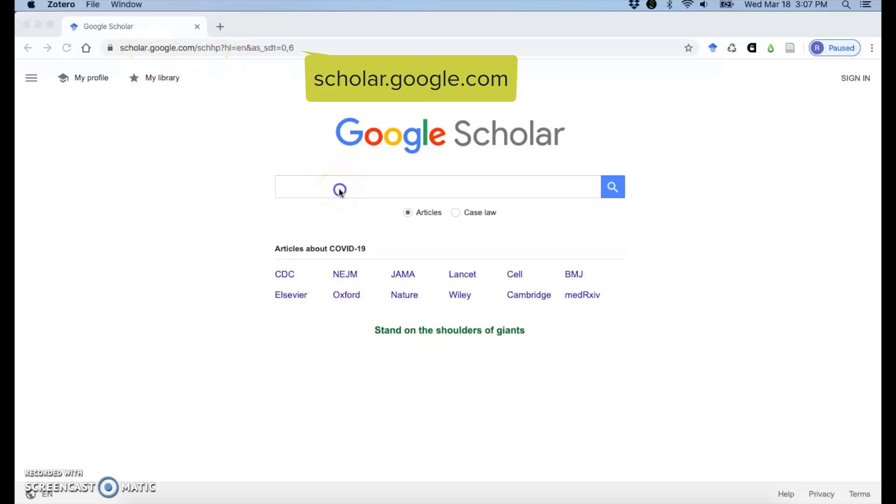
Step: Search Google Scholar for 'adventure tourism' via the autocomplete suggestion
{"action": "type", "text": "a"}
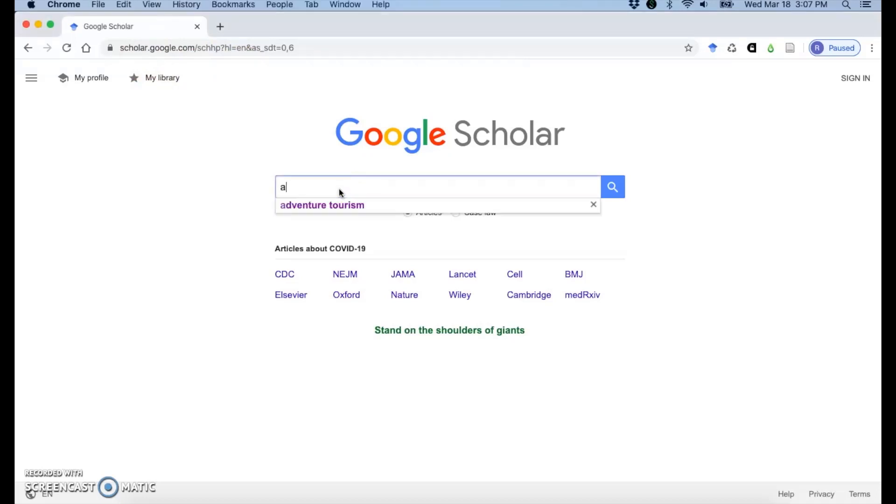
{"action": "type", "text": "dve"}
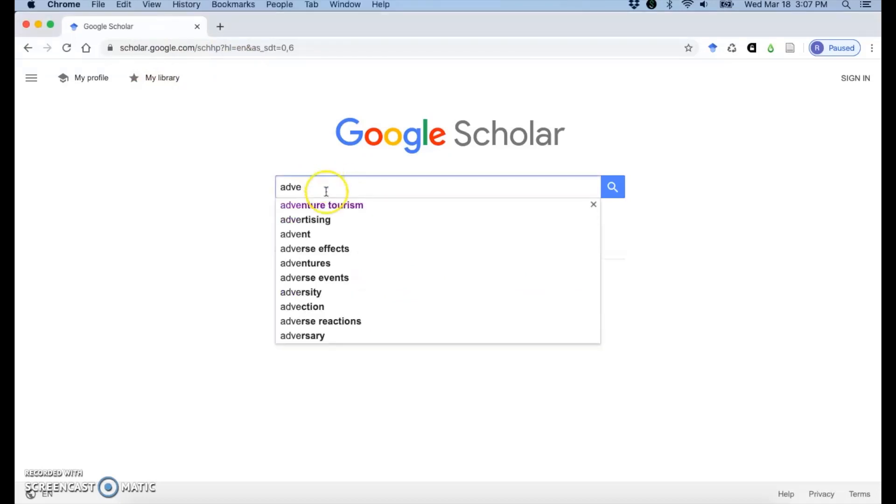
{"action": "left_click", "coordinate": [321, 205]}
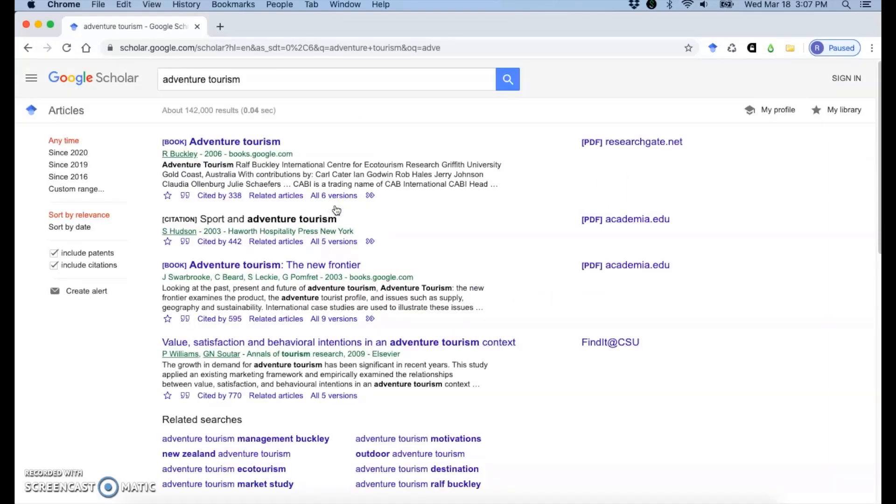
{"action": "mouse_move", "coordinate": [334, 207]}
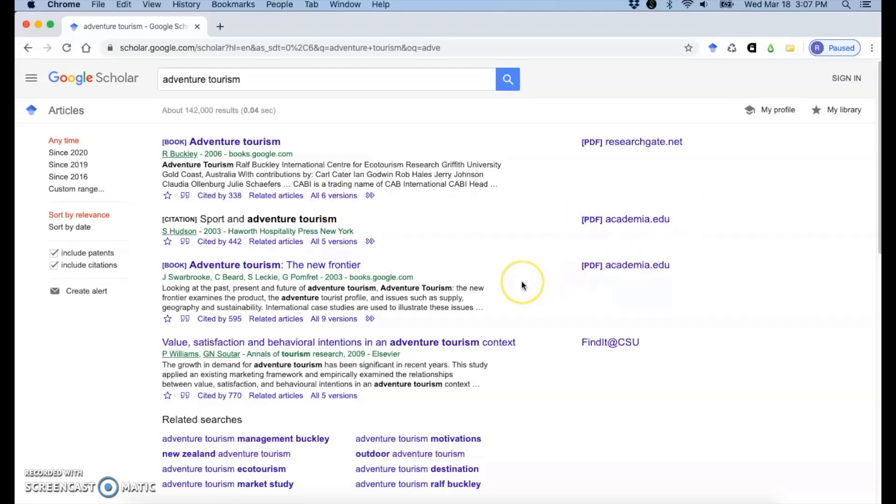
{"action": "mouse_move", "coordinate": [551, 259]}
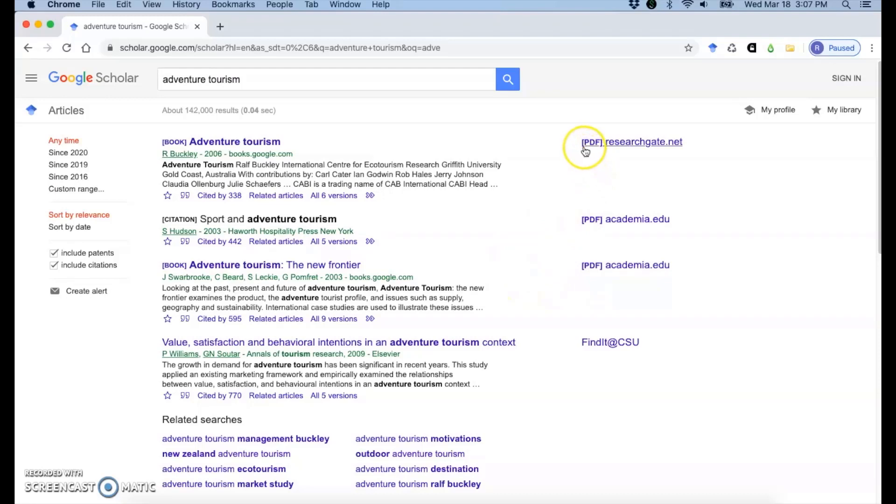
{"action": "mouse_move", "coordinate": [553, 286]}
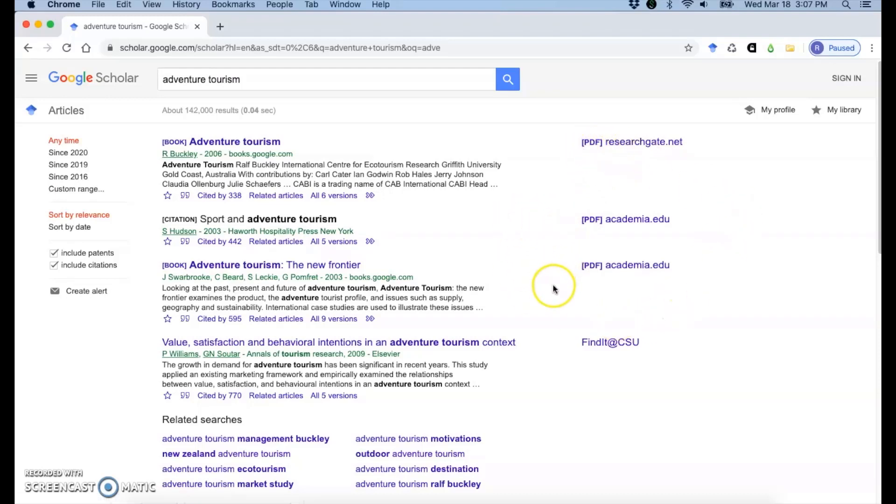
{"action": "mouse_move", "coordinate": [563, 346]}
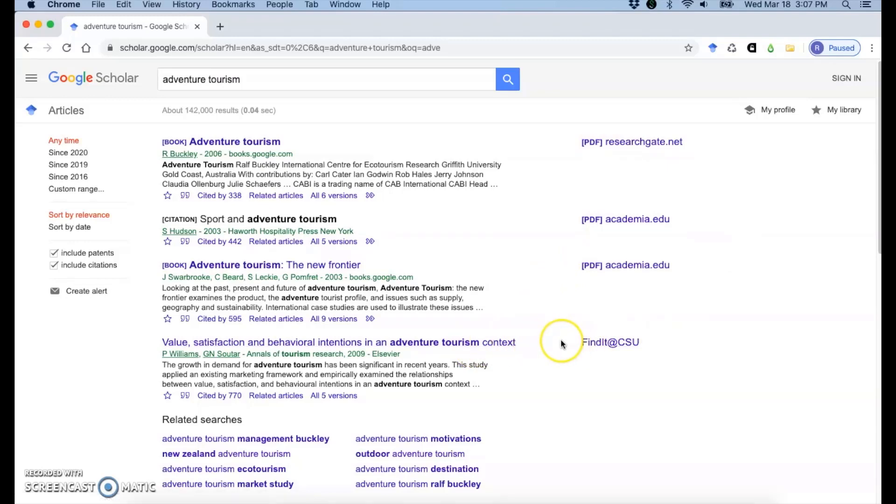
{"action": "mouse_move", "coordinate": [569, 341]}
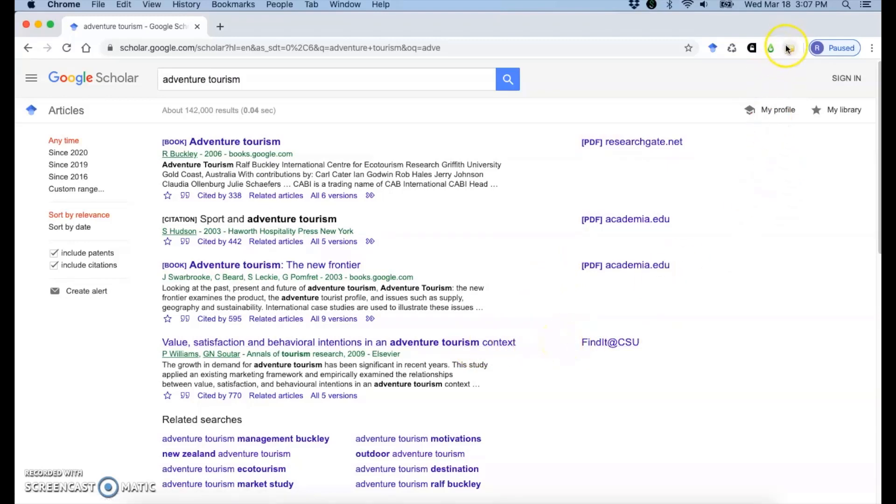
Step: Save Buckley's 'Adventure tourism' book and the 'Playing with risk?' article to Zotero via the connector
{"action": "left_click", "coordinate": [789, 48]}
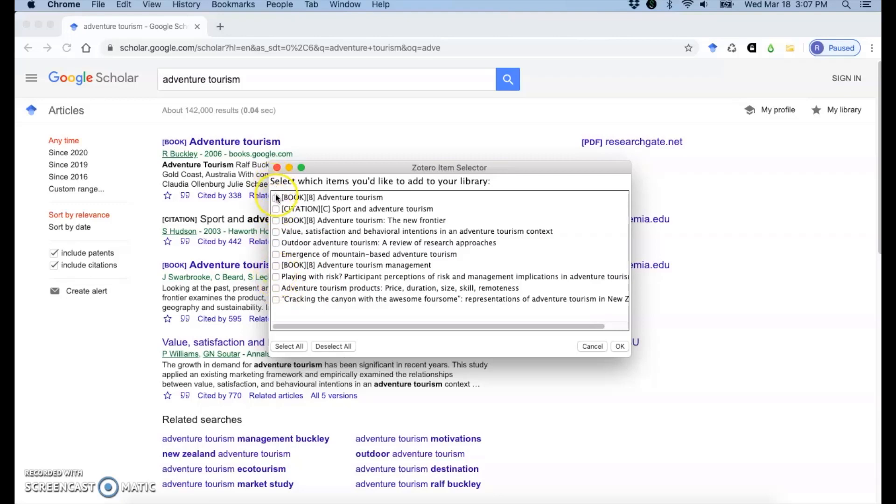
{"action": "left_click", "coordinate": [276, 197]}
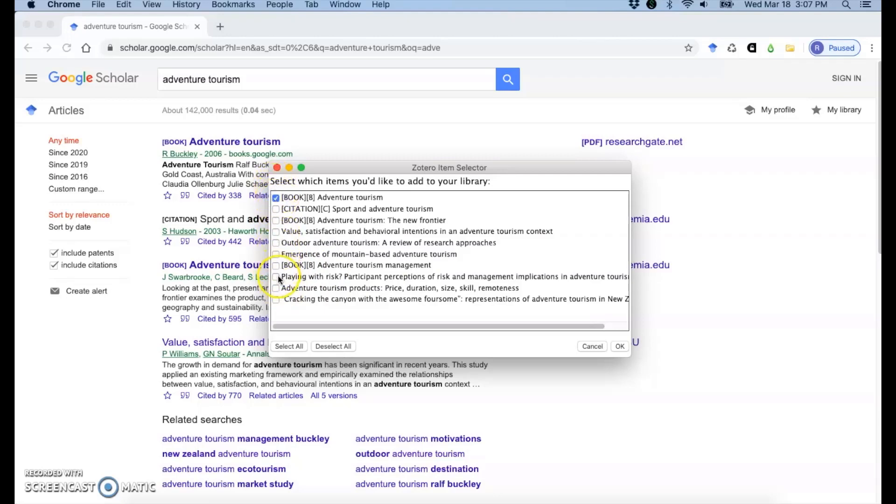
{"action": "left_click", "coordinate": [275, 276]}
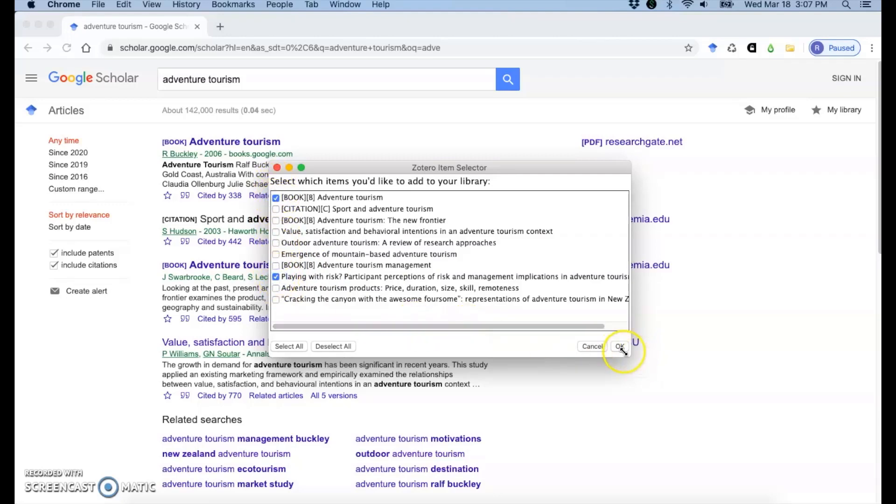
{"action": "left_click", "coordinate": [619, 346]}
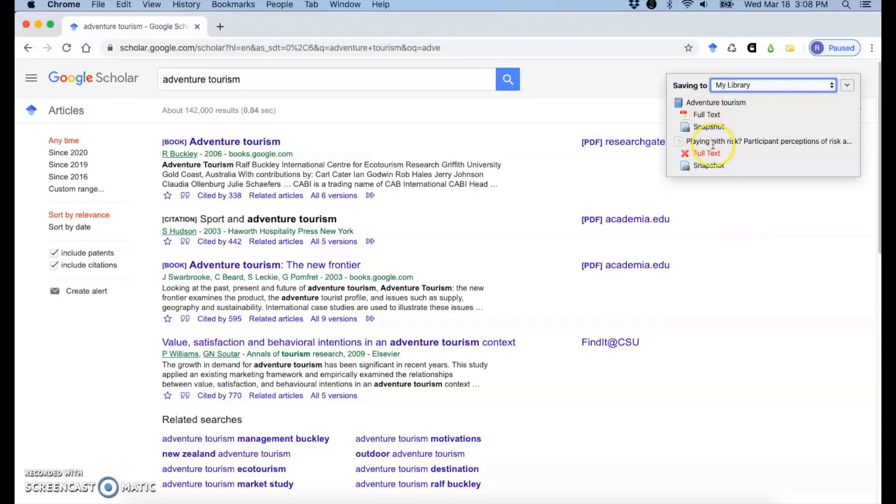
{"action": "mouse_move", "coordinate": [711, 166]}
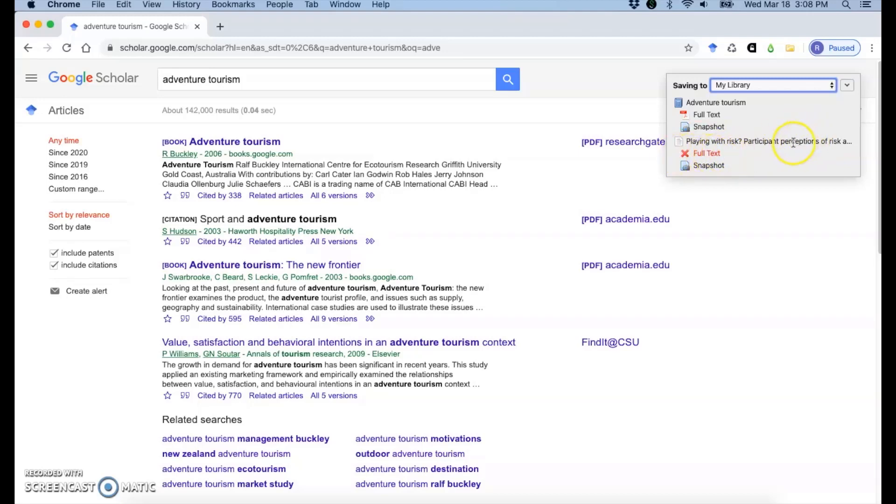
{"action": "mouse_move", "coordinate": [517, 218]}
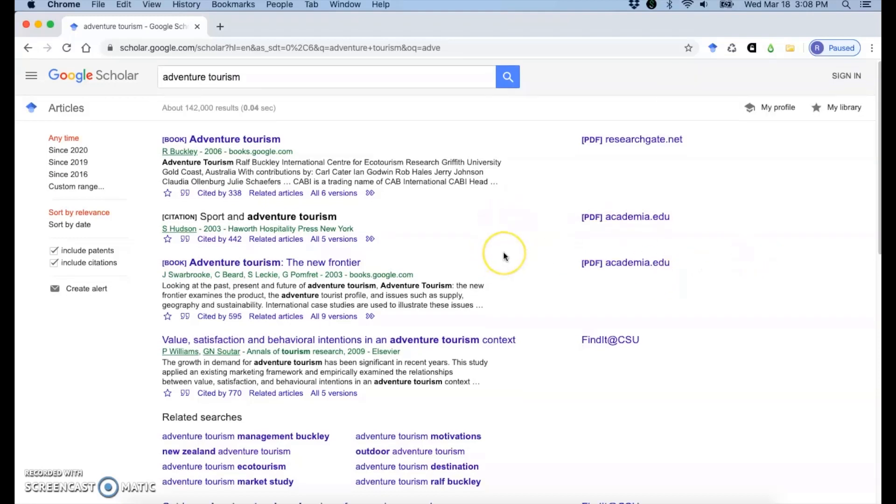
Step: Follow the FindIt@CSU link for the 'Value, satisfaction and behavioral intentions' article
{"action": "scroll", "scroll_direction": "down", "scroll_amount": 3}
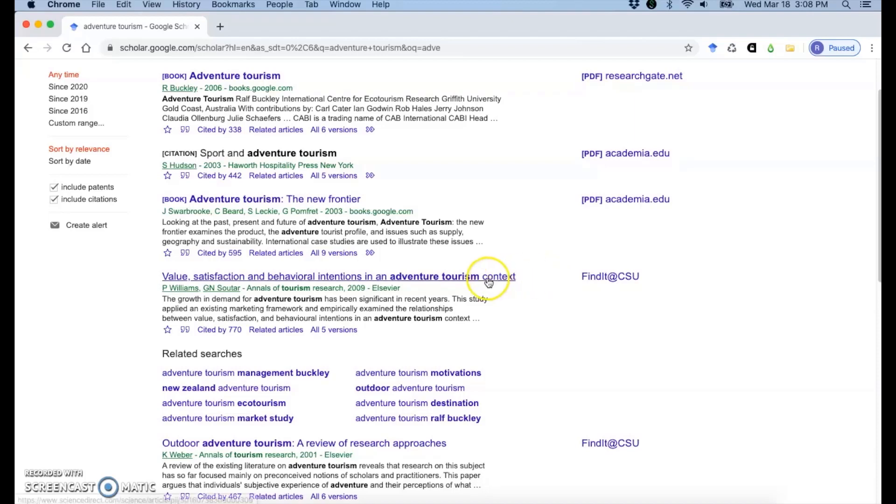
{"action": "mouse_move", "coordinate": [610, 281]}
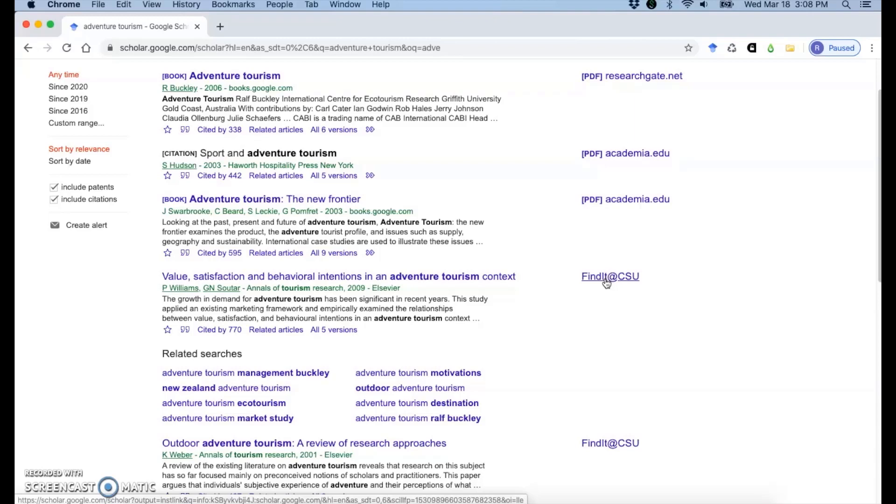
{"action": "left_click", "coordinate": [609, 277]}
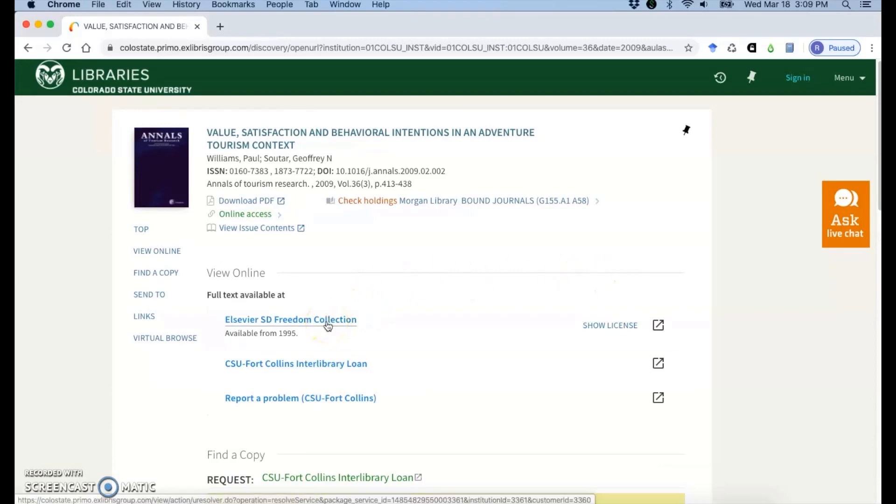
Step: Open the full text via Elsevier SD Freedom Collection and save it to Zotero from ScienceDirect
{"action": "left_click", "coordinate": [290, 319]}
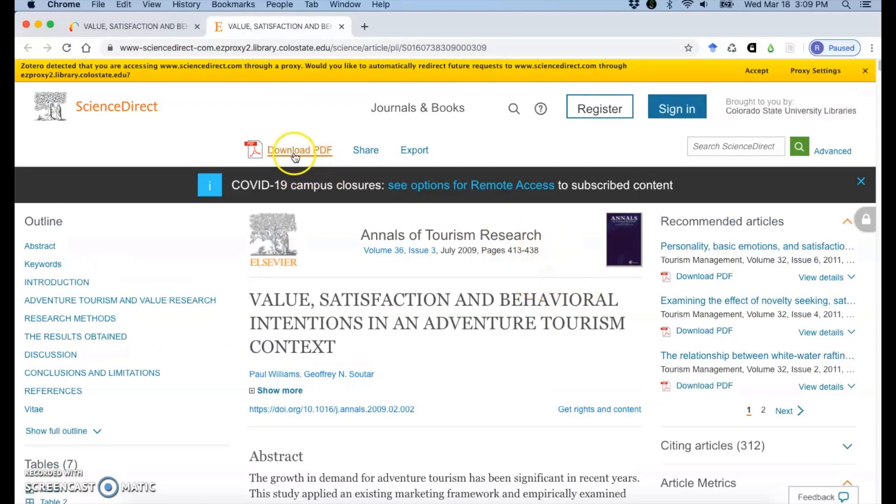
{"action": "mouse_move", "coordinate": [665, 153]}
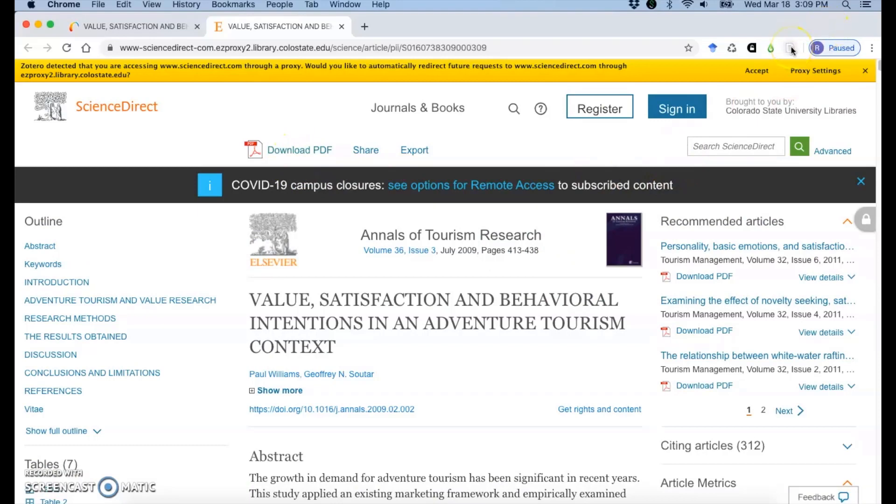
{"action": "mouse_move", "coordinate": [792, 47]}
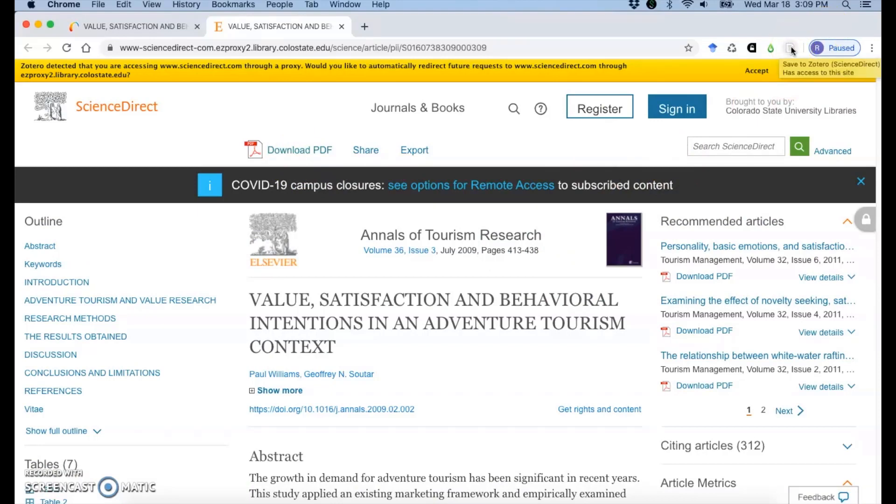
{"action": "left_click", "coordinate": [791, 47]}
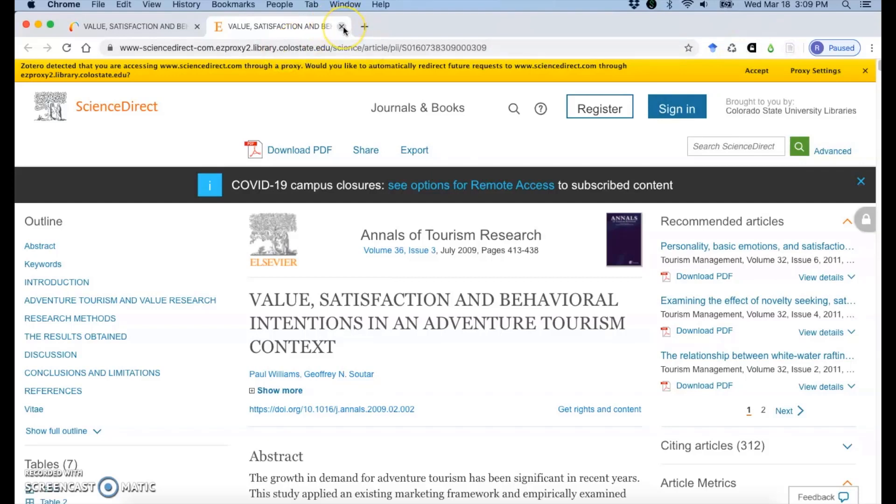
Step: Return to the Scholar results and scroll down to the 'Cracking the canyon' result
{"action": "left_click", "coordinate": [341, 26]}
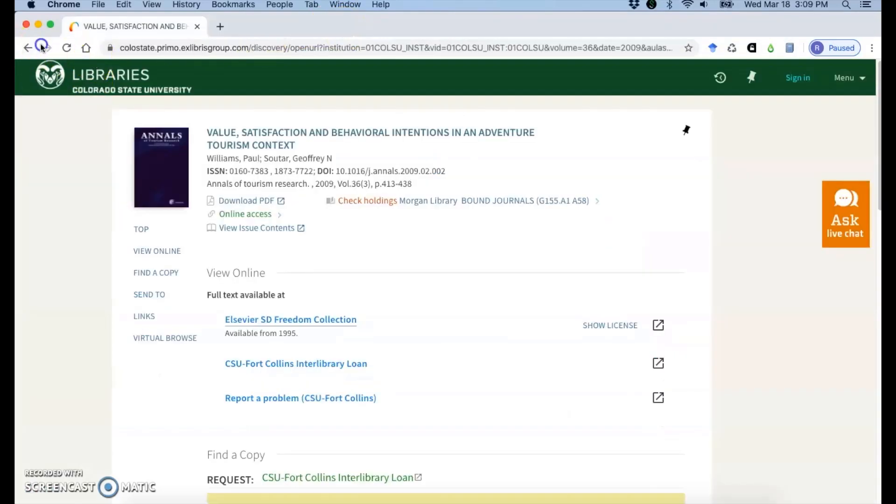
{"action": "left_click", "coordinate": [27, 47]}
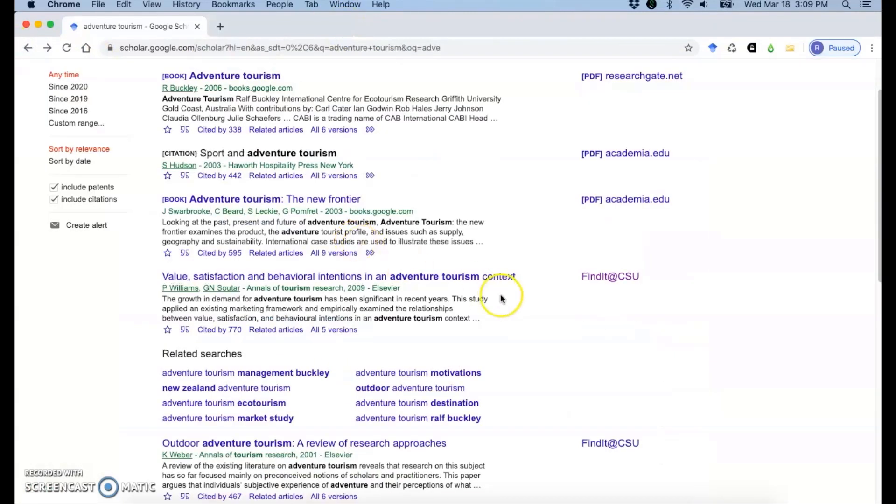
{"action": "mouse_move", "coordinate": [509, 297]}
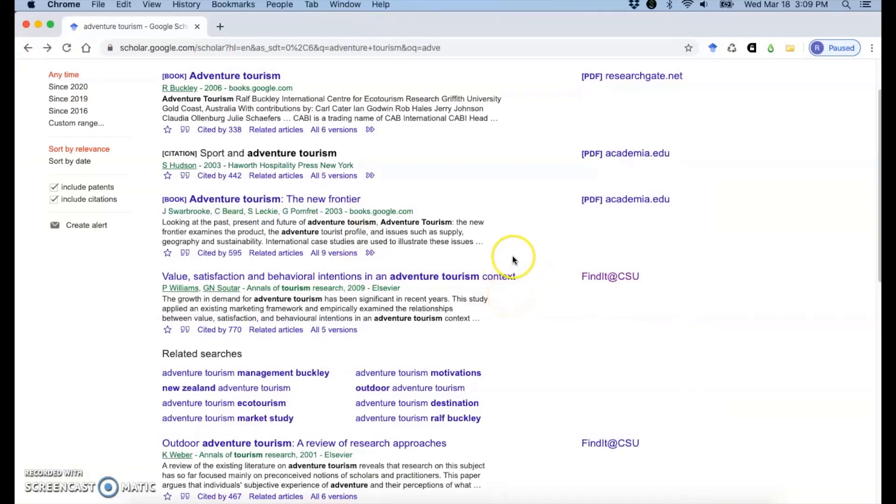
{"action": "scroll", "scroll_direction": "down", "scroll_amount": 3}
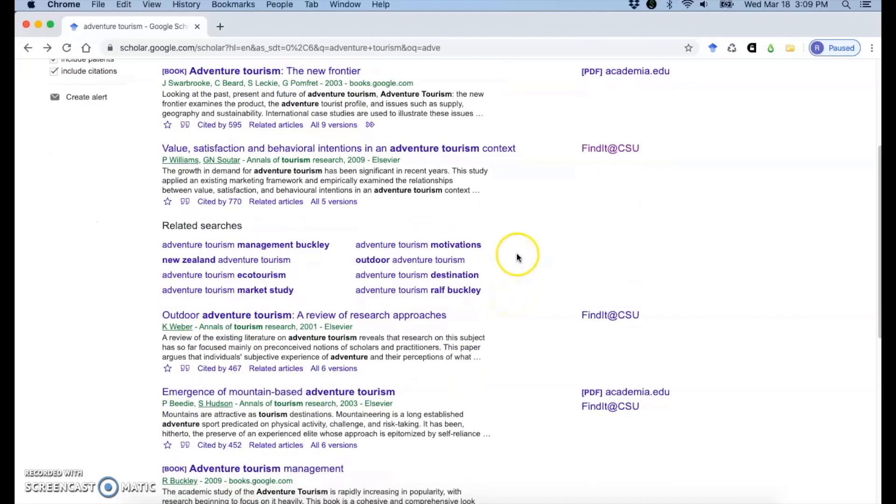
{"action": "scroll", "scroll_direction": "down", "scroll_amount": 3}
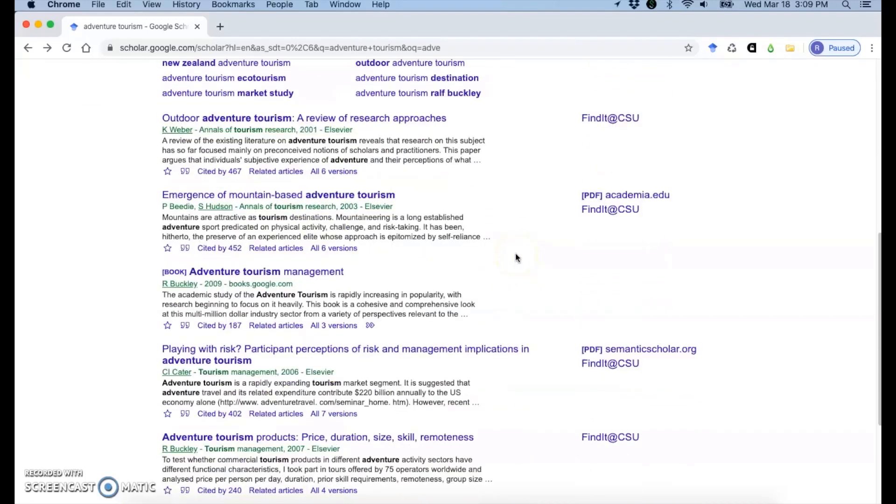
{"action": "scroll", "scroll_direction": "down", "scroll_amount": 3}
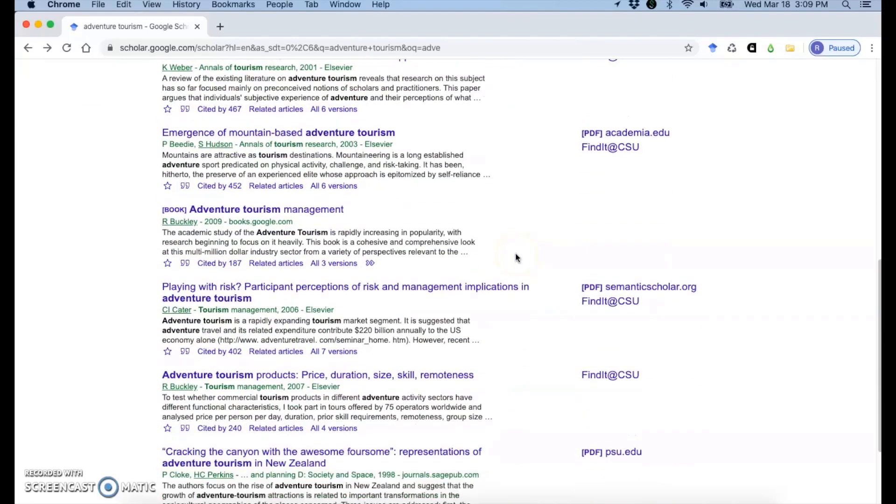
{"action": "scroll", "scroll_direction": "down", "scroll_amount": 3}
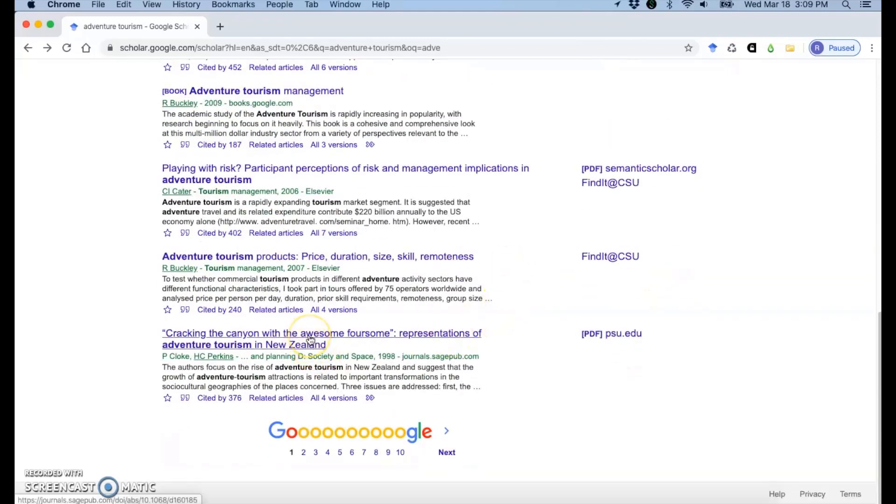
{"action": "mouse_move", "coordinate": [314, 337]}
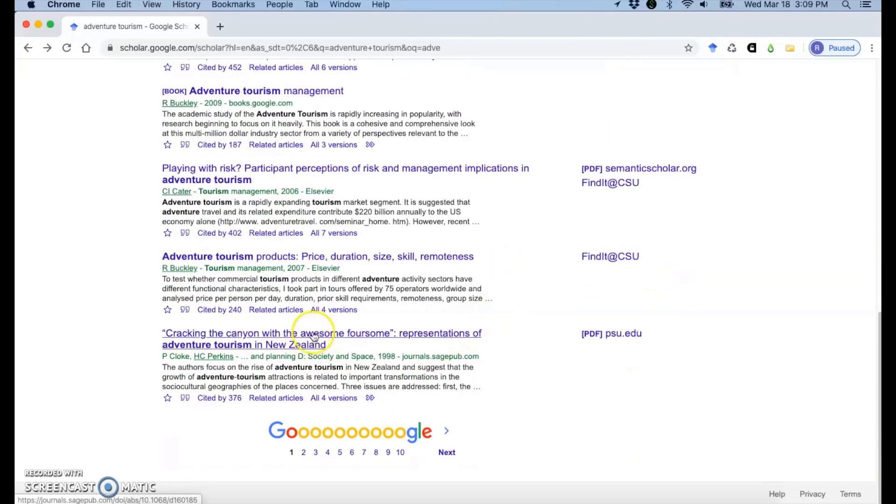
Step: Open the 'Cracking the Canyon with the Awesome Foursome' article on SAGE Journals
{"action": "left_click", "coordinate": [321, 333]}
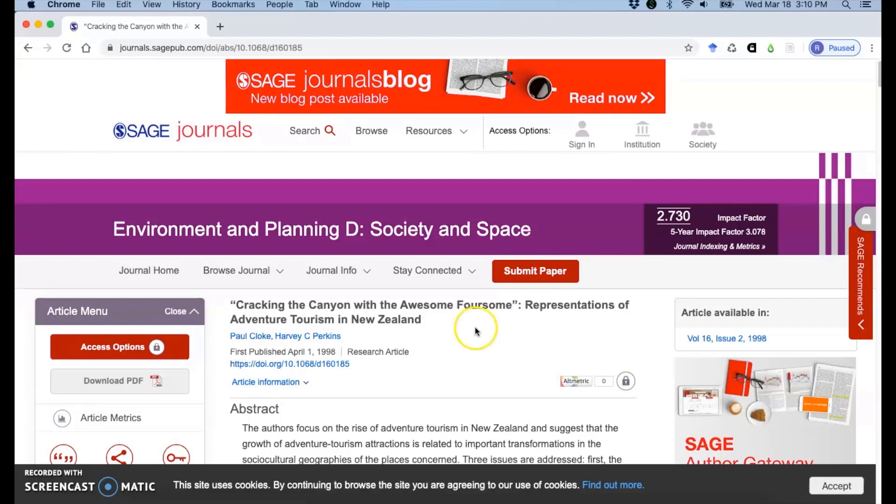
{"action": "mouse_move", "coordinate": [121, 377]}
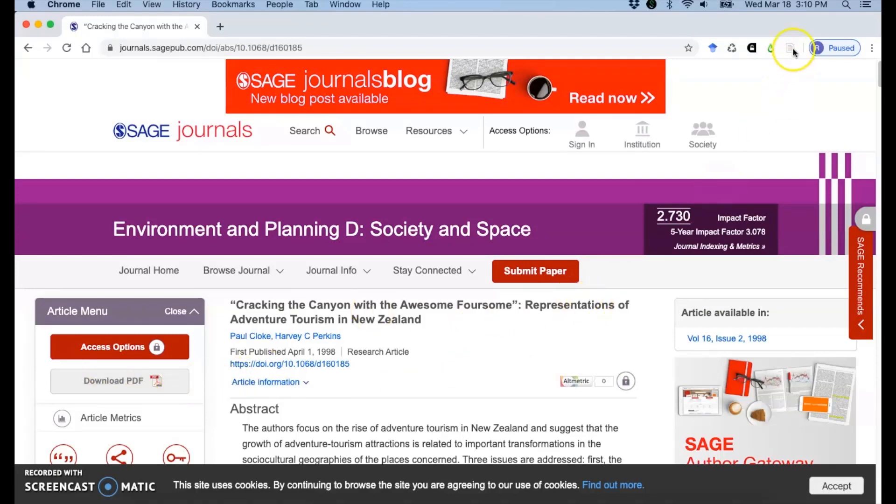
{"action": "mouse_move", "coordinate": [792, 48]}
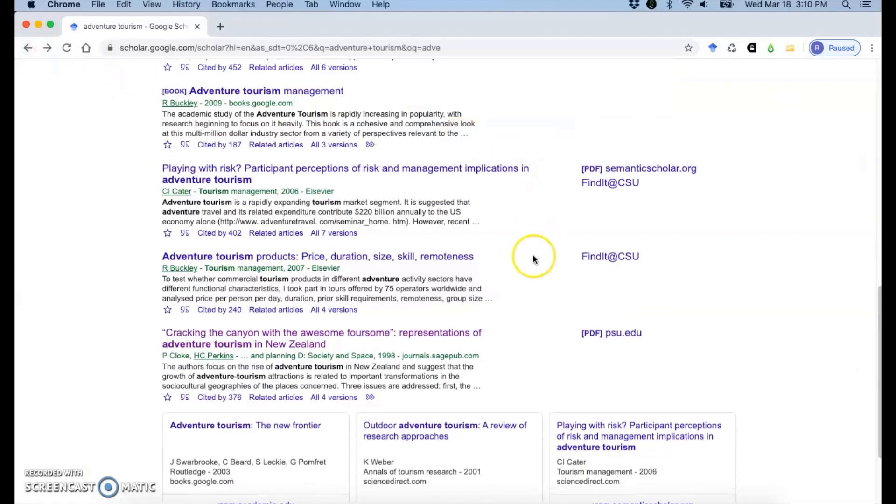
{"action": "mouse_move", "coordinate": [519, 261]}
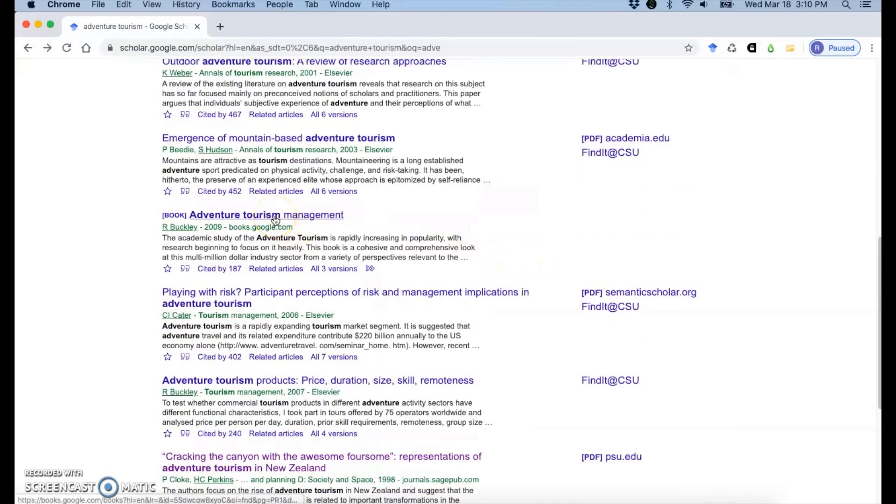
Step: Open Buckley's 'Adventure Tourism Management' on Google Books and save it to Zotero
{"action": "left_click", "coordinate": [266, 215]}
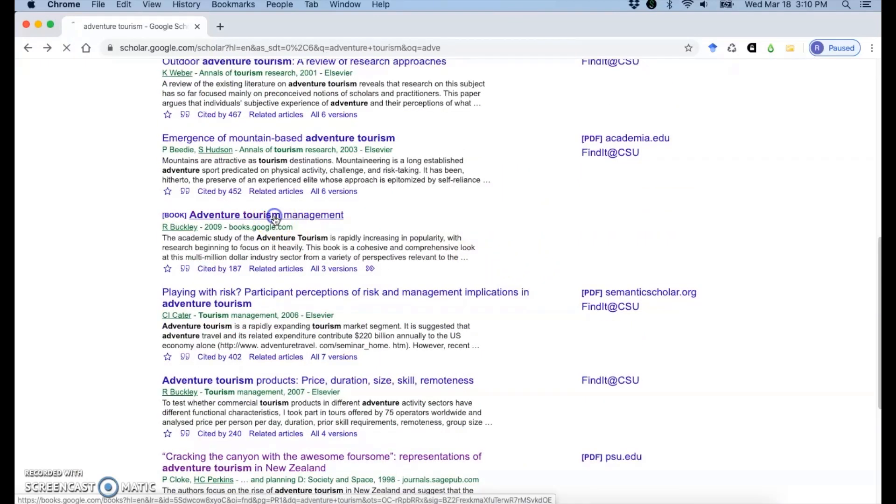
{"action": "left_click", "coordinate": [266, 215]}
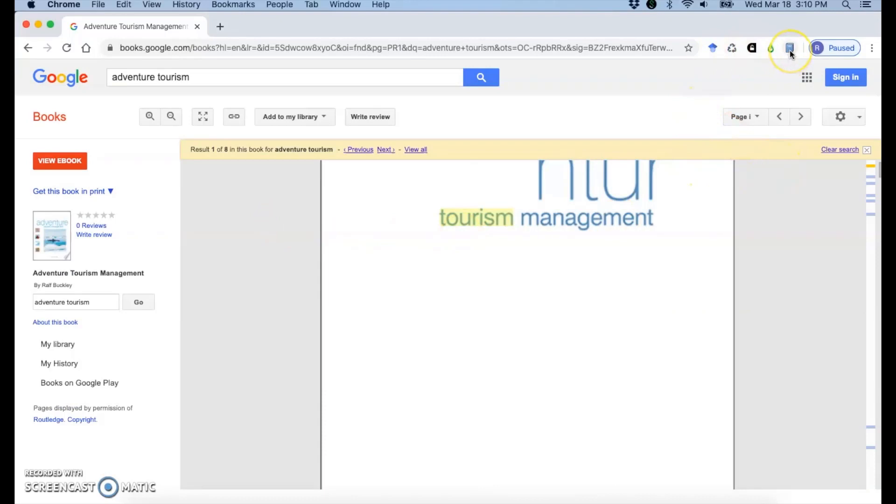
{"action": "mouse_move", "coordinate": [790, 47]}
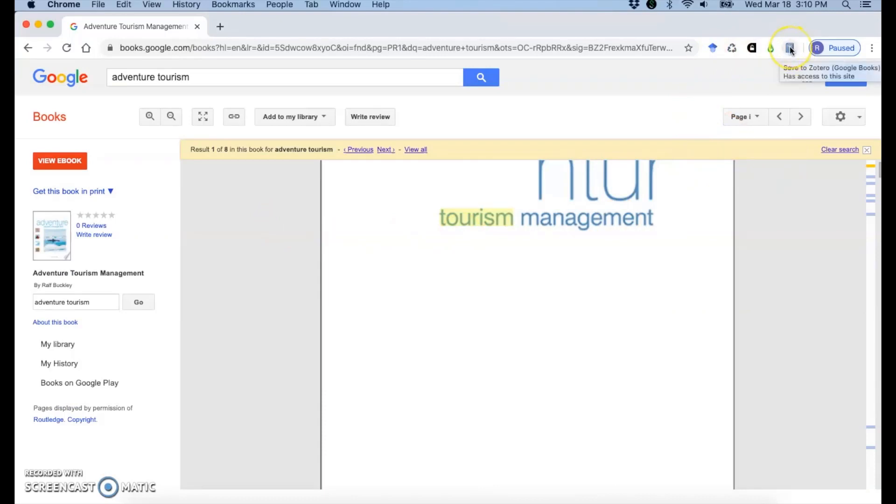
{"action": "left_click", "coordinate": [790, 47]}
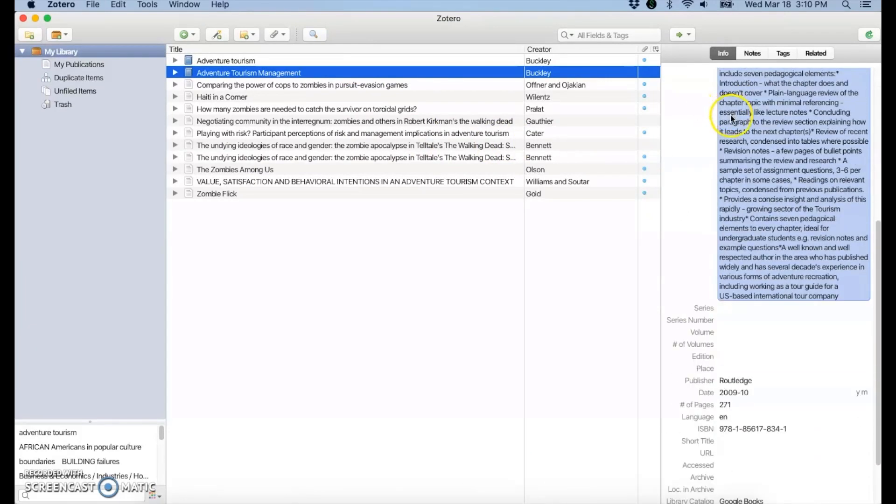
Step: Review the 'Adventure Tourism Management' record's Info fields in Zotero, including publisher and ISBN
{"action": "scroll", "scroll_direction": "down", "scroll_amount": 3}
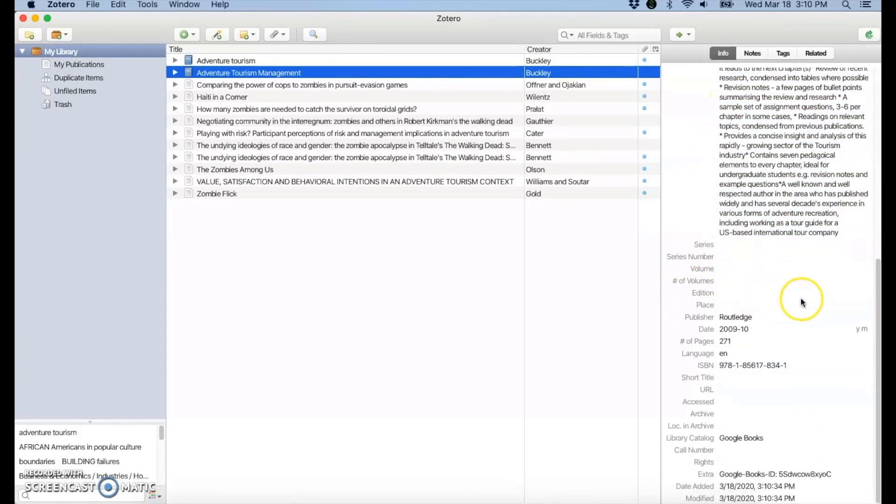
{"action": "left_click", "coordinate": [794, 281]}
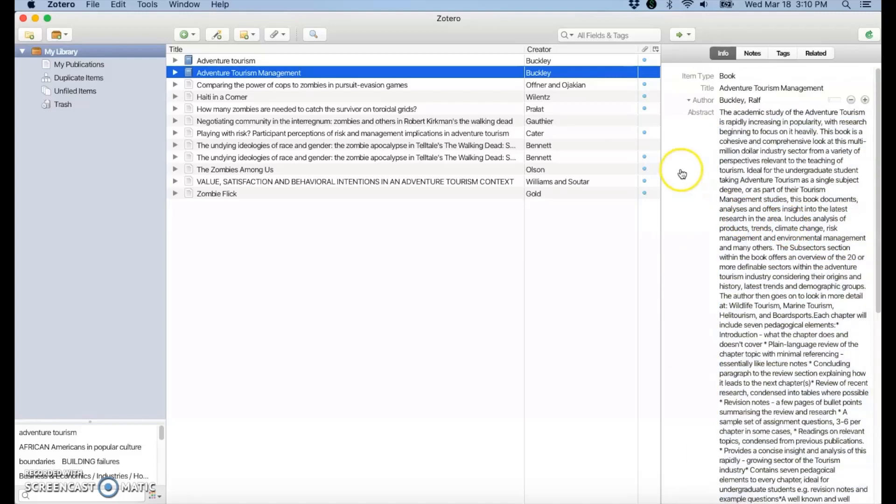
{"action": "mouse_move", "coordinate": [707, 170]}
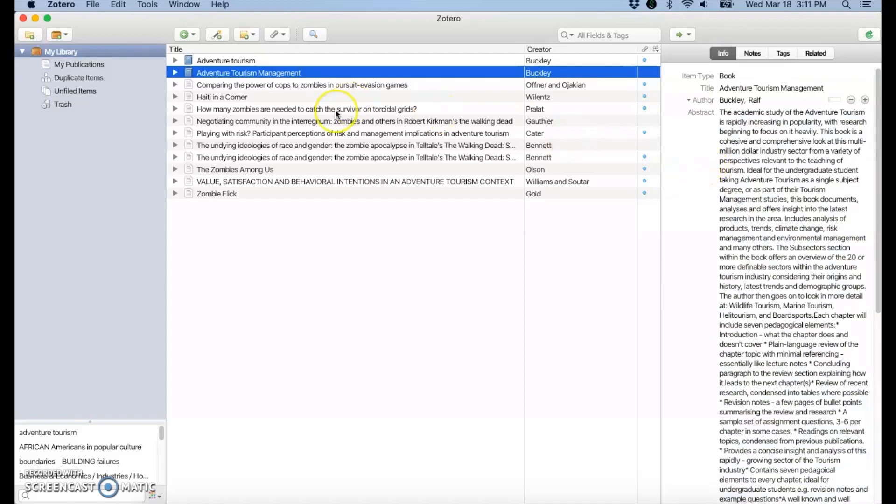
{"action": "mouse_move", "coordinate": [700, 160]}
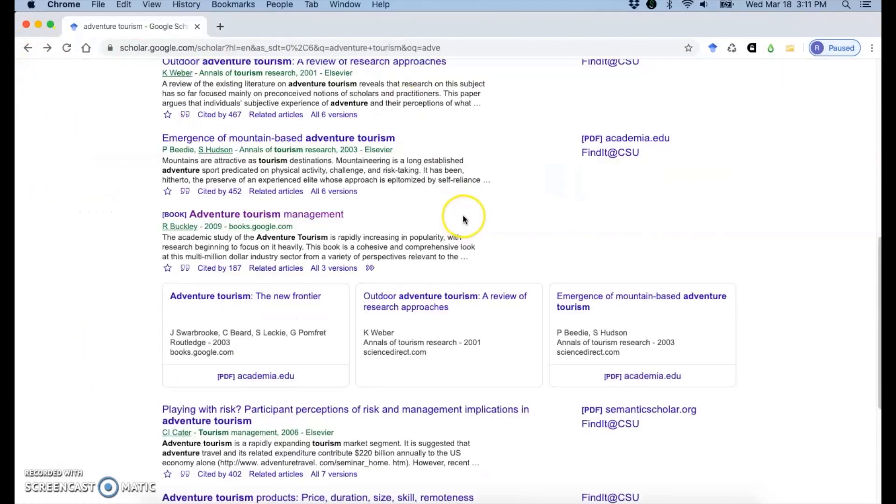
Step: Scroll back up through the Scholar 'adventure tourism' results list
{"action": "scroll", "scroll_direction": "up", "scroll_amount": 3}
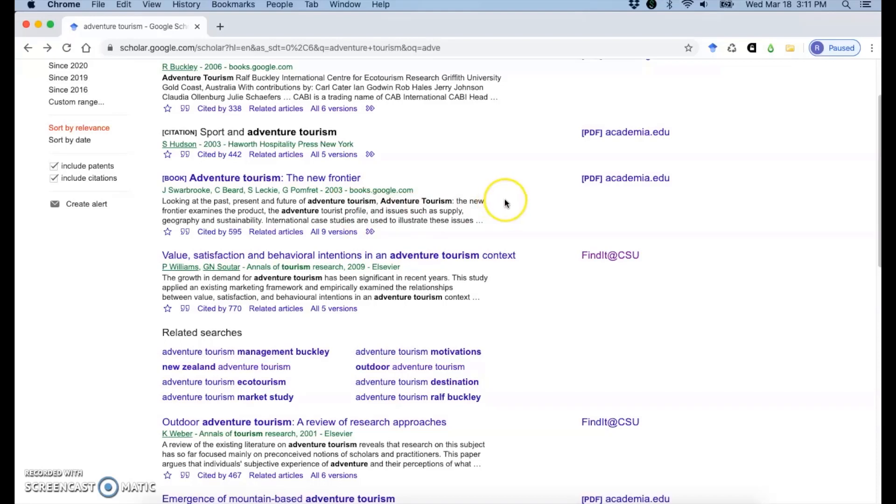
{"action": "mouse_move", "coordinate": [517, 197]}
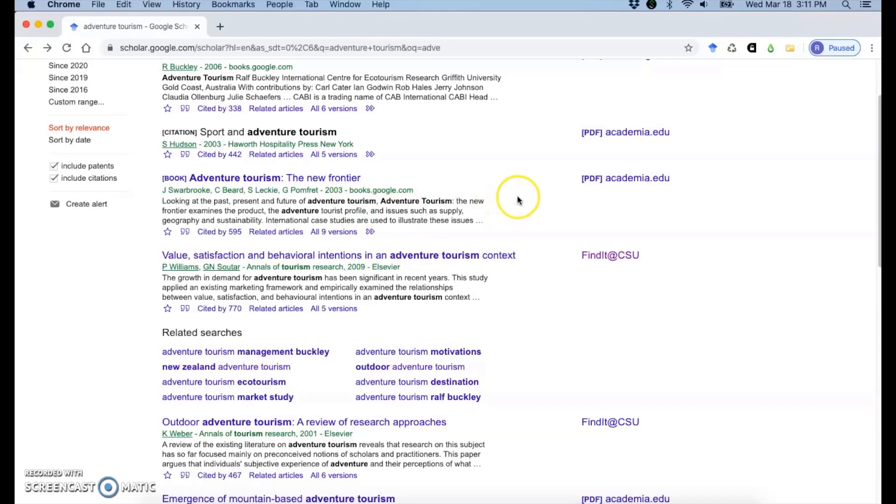